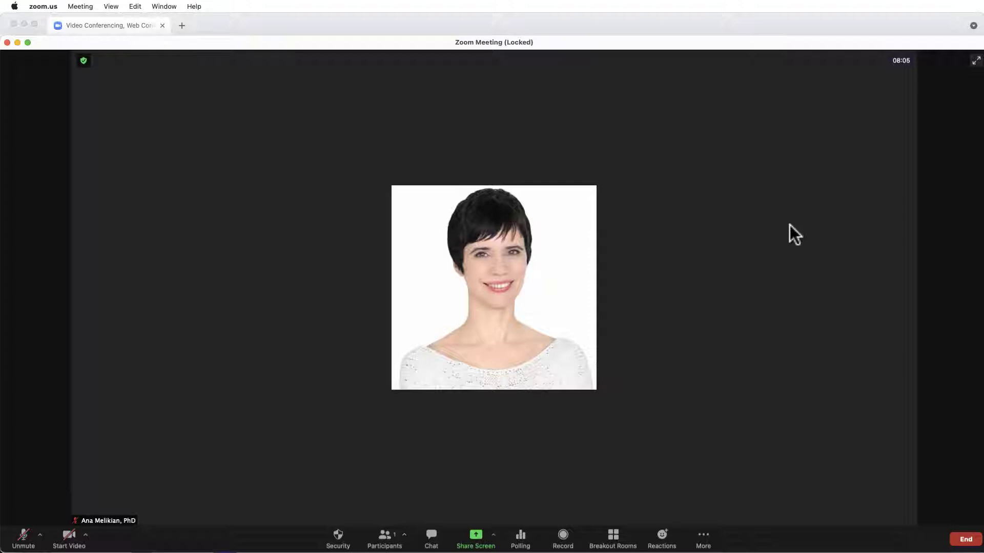
{"action": "mouse_move", "coordinate": [778, 238]}
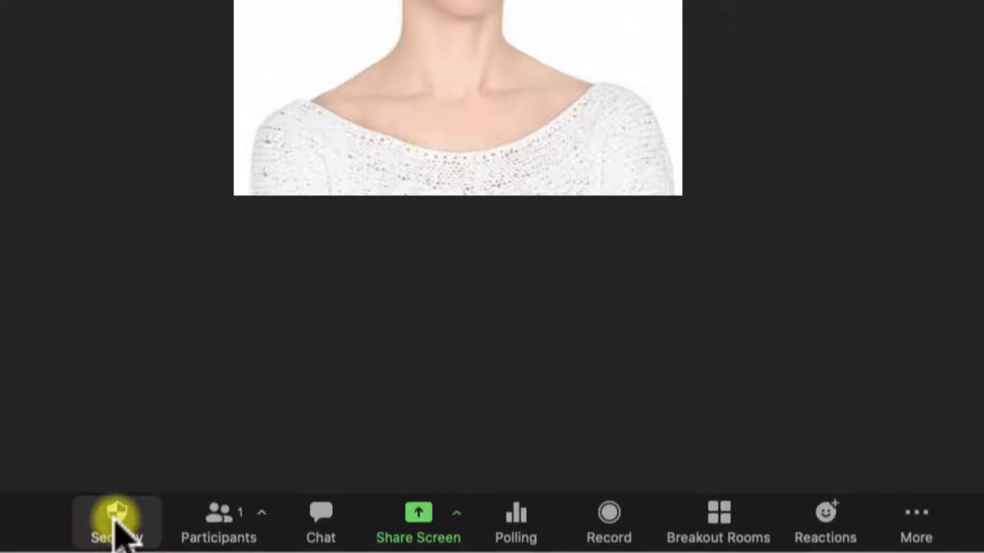
Step: Toggle participants' Share Screen permission in the meeting's Security menu, then reopen the menu
{"action": "left_click", "coordinate": [117, 523]}
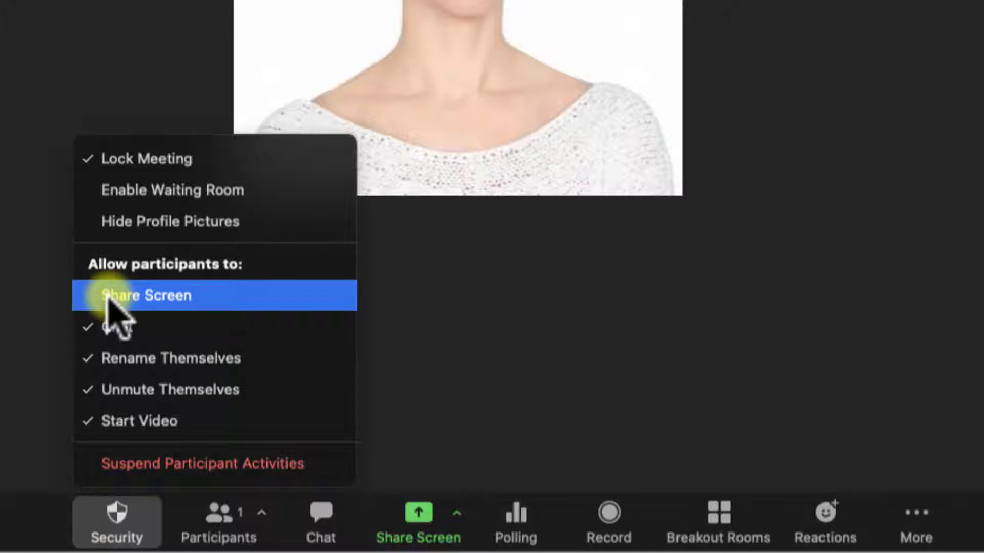
{"action": "left_click", "coordinate": [117, 518]}
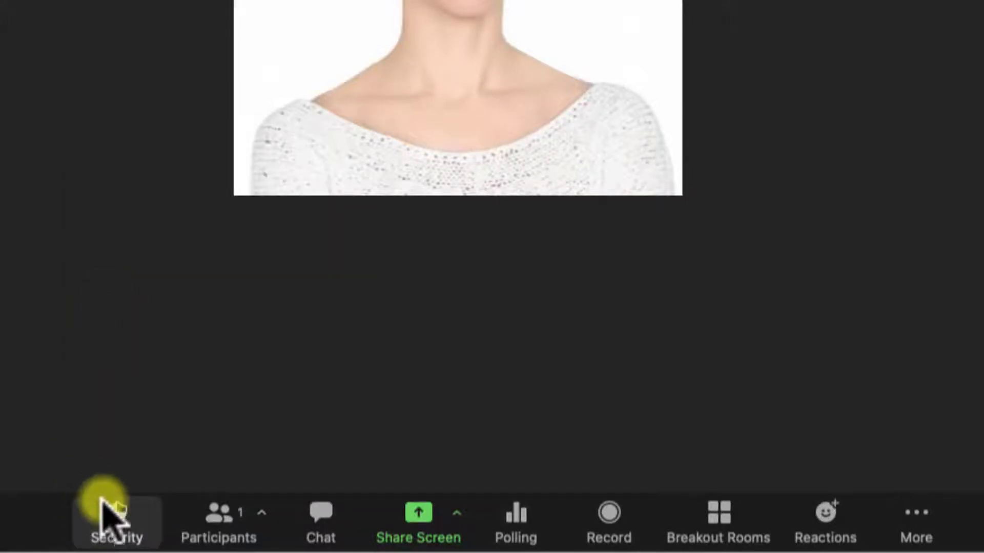
{"action": "left_click", "coordinate": [116, 520]}
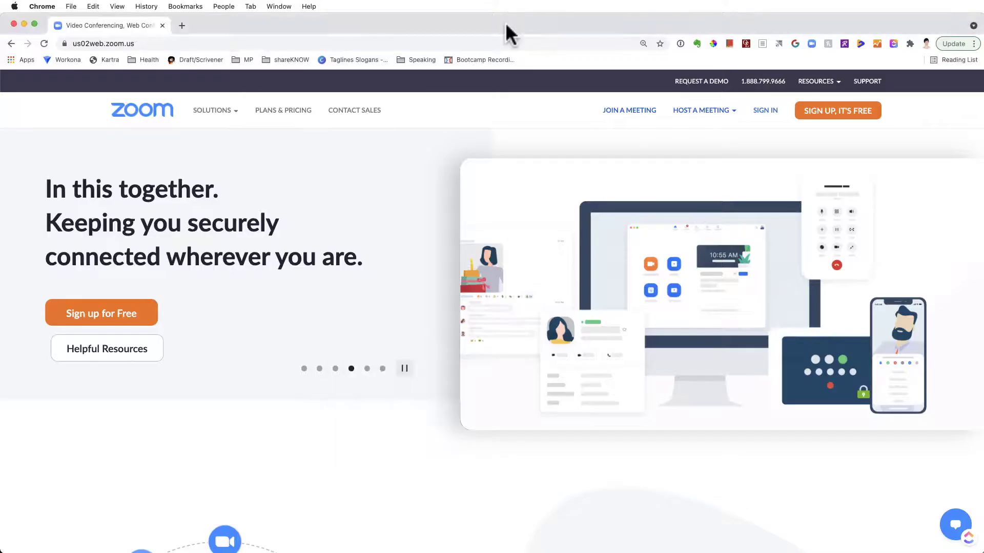
{"action": "mouse_move", "coordinate": [524, 92]}
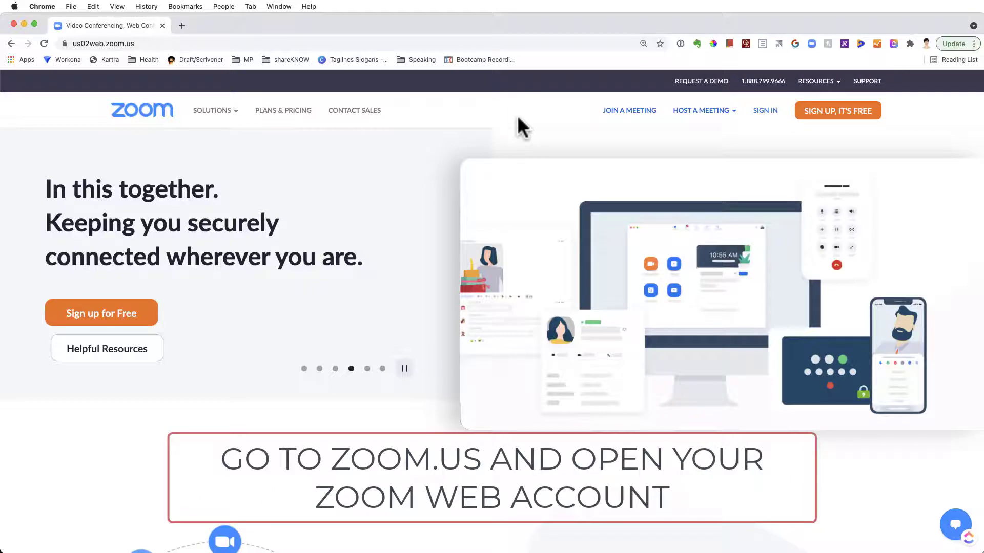
Step: Sign in to the zoom.us web portal with a Google account
{"action": "left_click", "coordinate": [211, 110]}
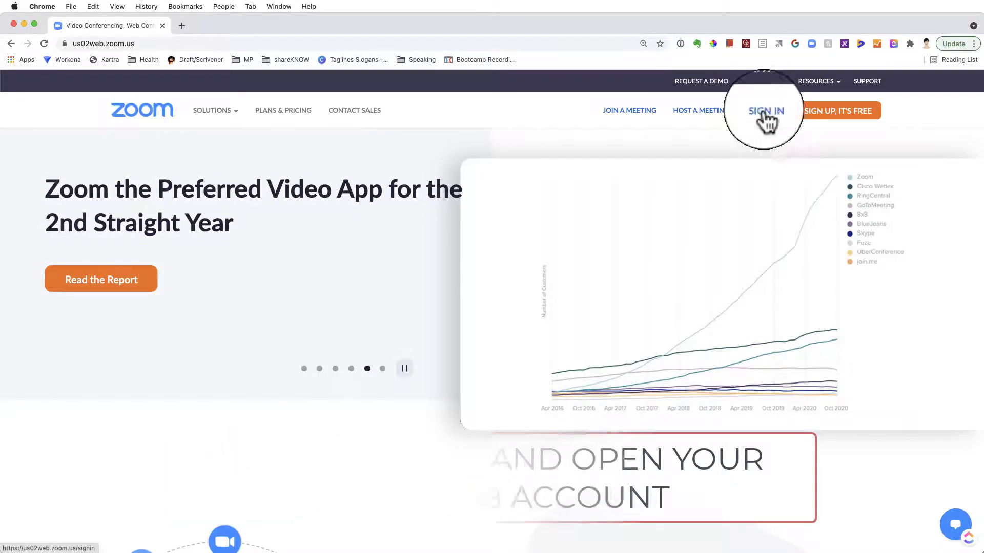
{"action": "left_click", "coordinate": [765, 110]}
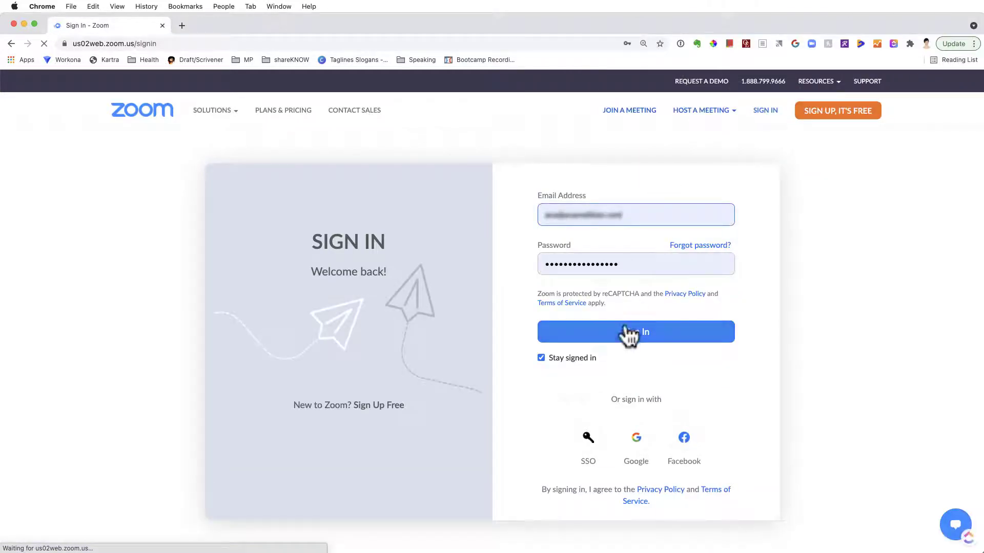
{"action": "mouse_move", "coordinate": [636, 444]}
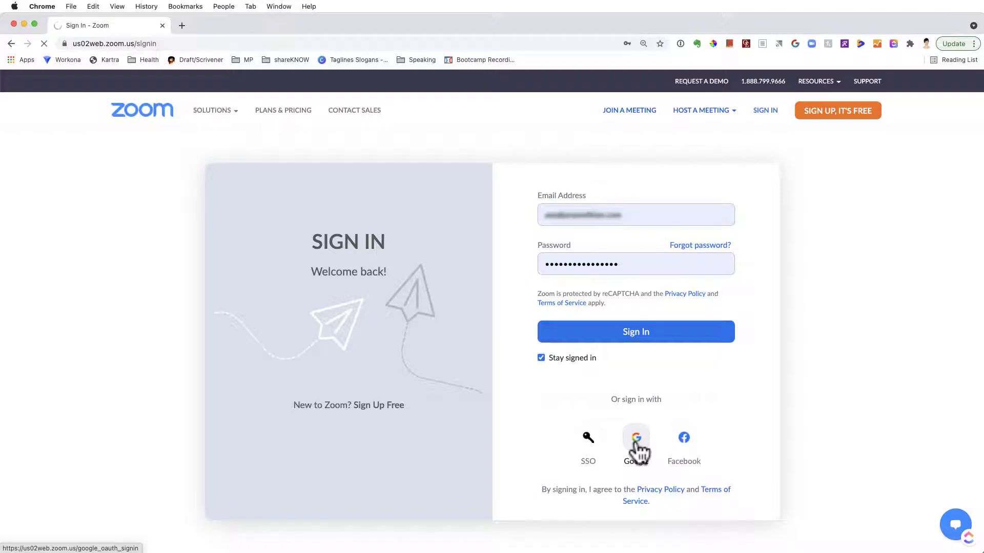
{"action": "left_click", "coordinate": [636, 438]}
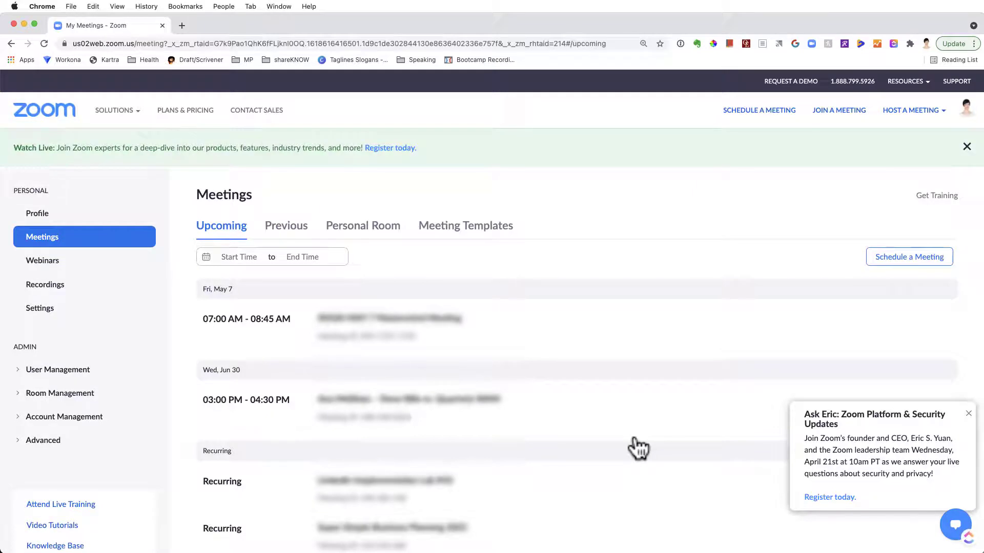
{"action": "mouse_move", "coordinate": [73, 181]}
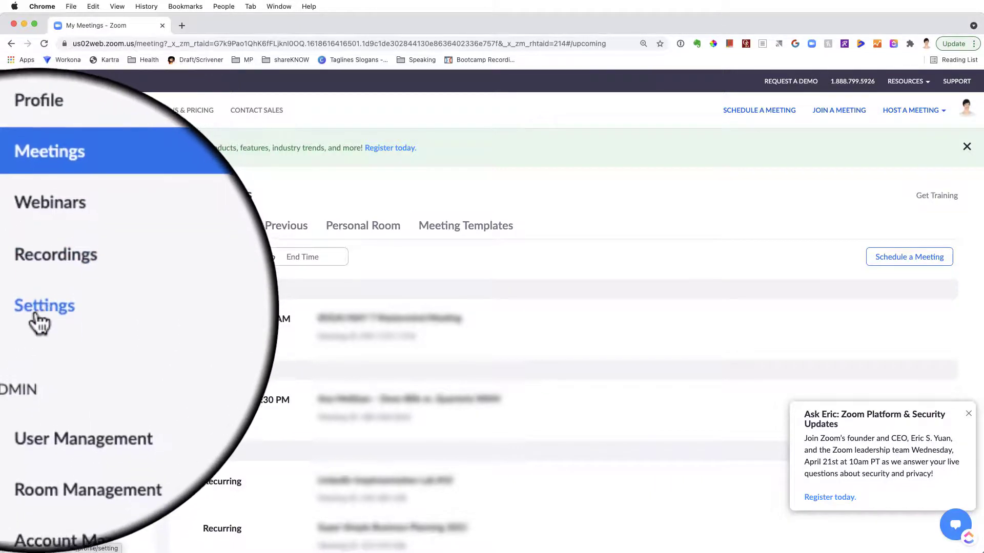
Step: Open Settings under Personal and scroll down to the Meeting tab's Security options
{"action": "left_click", "coordinate": [45, 306]}
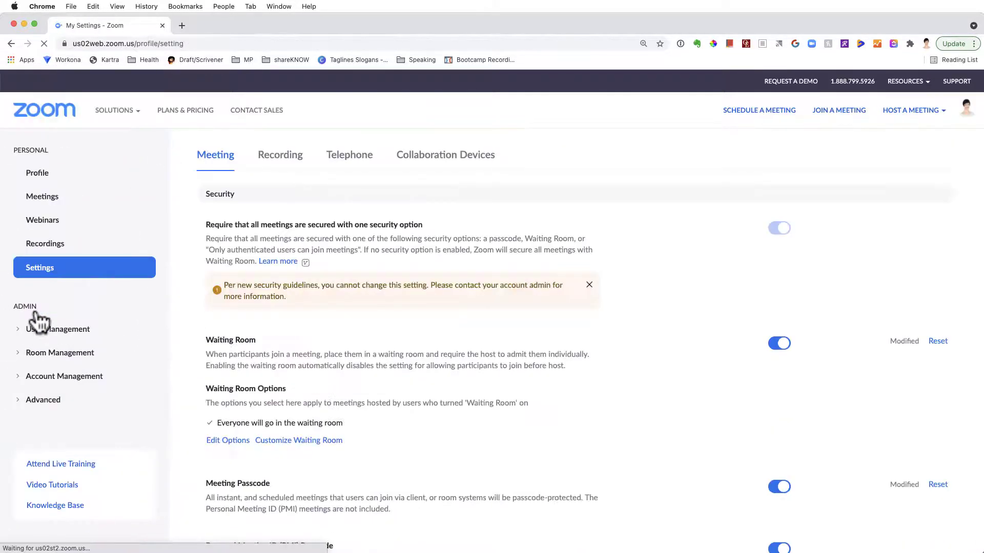
{"action": "left_click", "coordinate": [40, 267]}
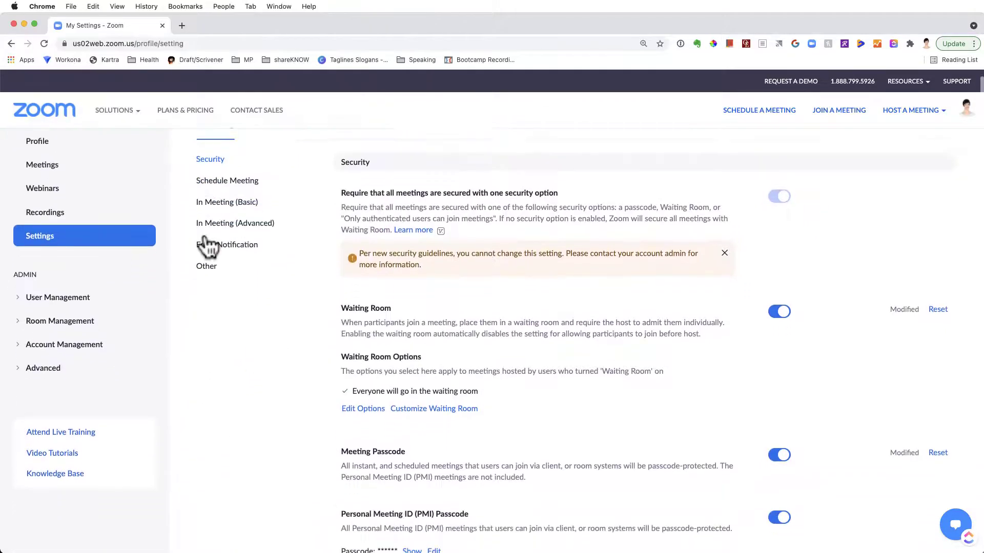
{"action": "scroll", "scroll_direction": "down", "scroll_amount": 3}
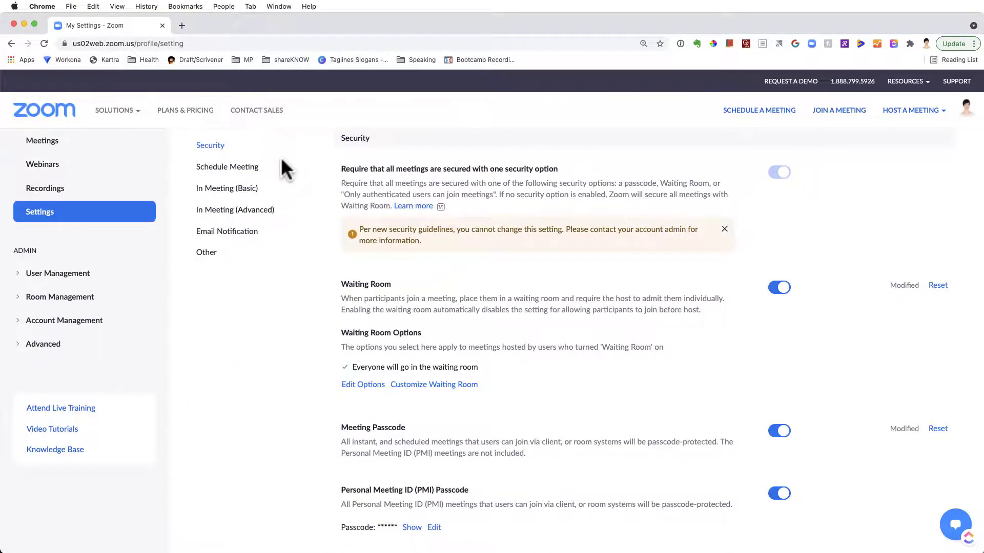
{"action": "mouse_move", "coordinate": [424, 201]}
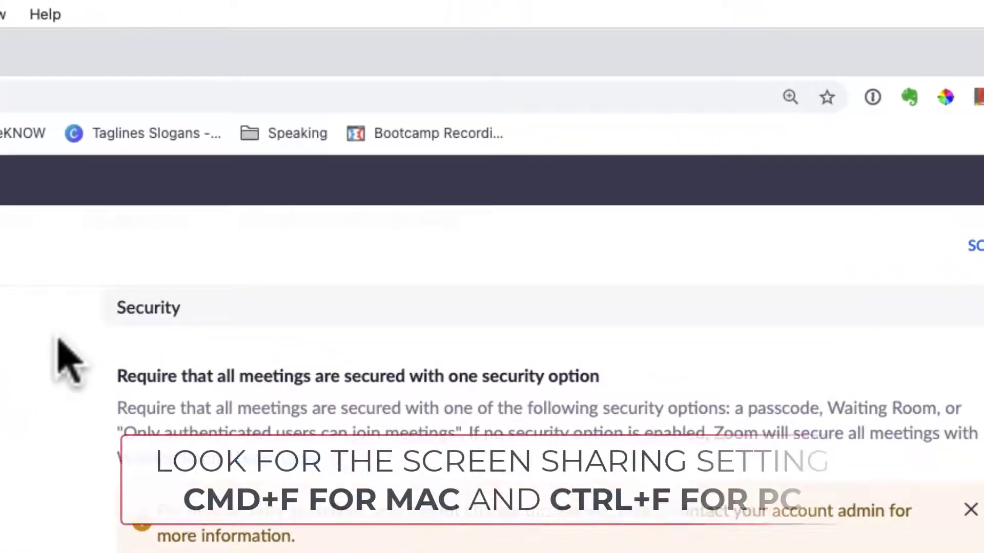
Step: Find 'Screen sharing' on the Settings page using the browser search
{"action": "type", "text": "Screen sharing"}
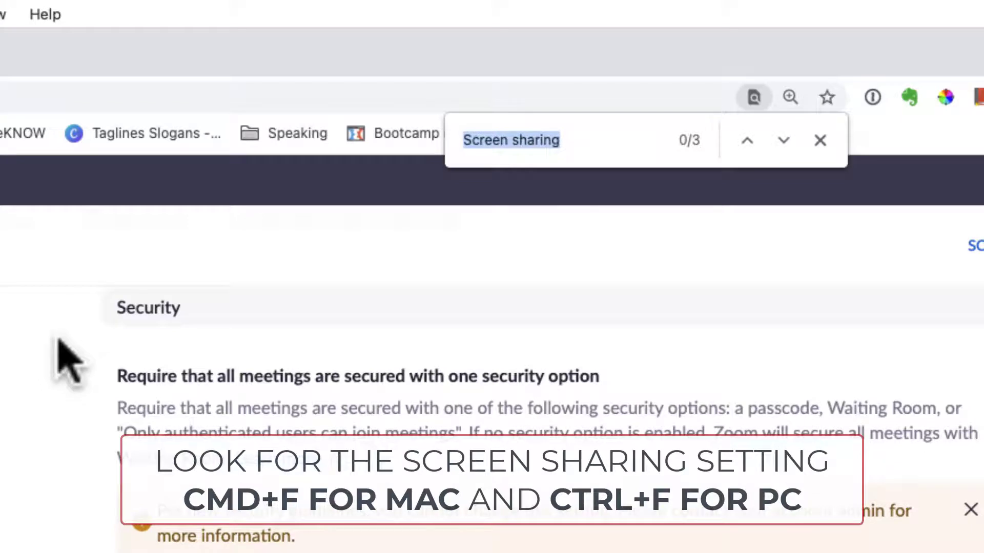
{"action": "mouse_move", "coordinate": [369, 307]}
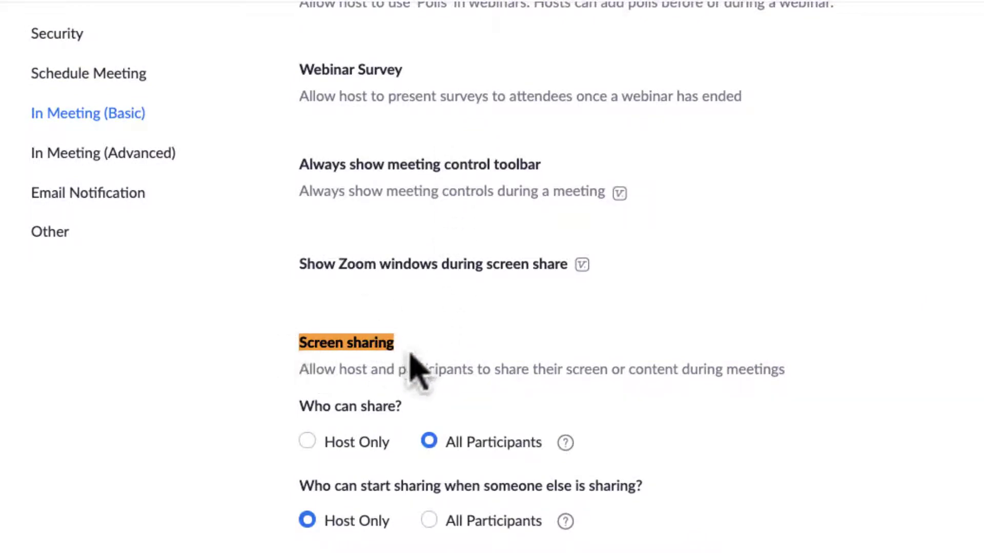
{"action": "mouse_move", "coordinate": [274, 247]}
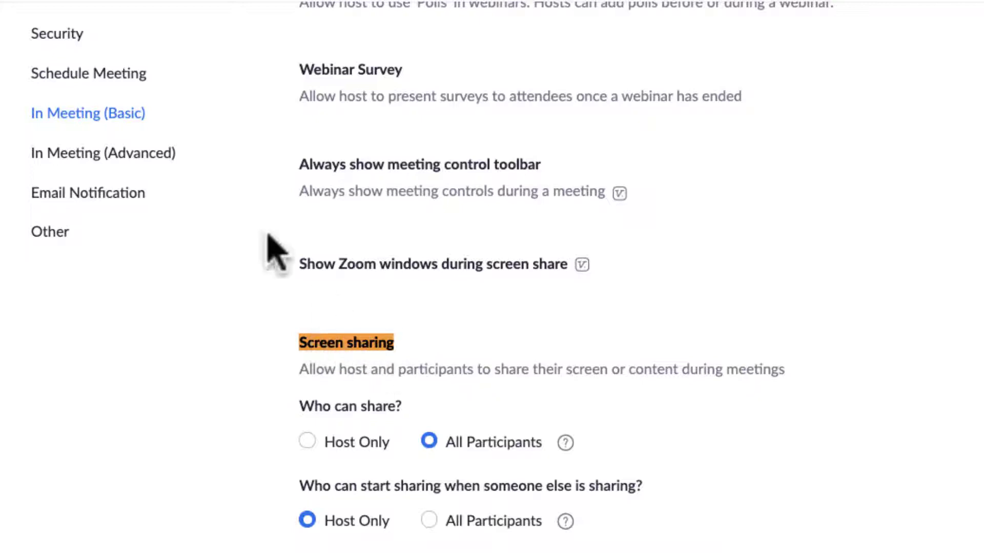
{"action": "mouse_move", "coordinate": [125, 139]}
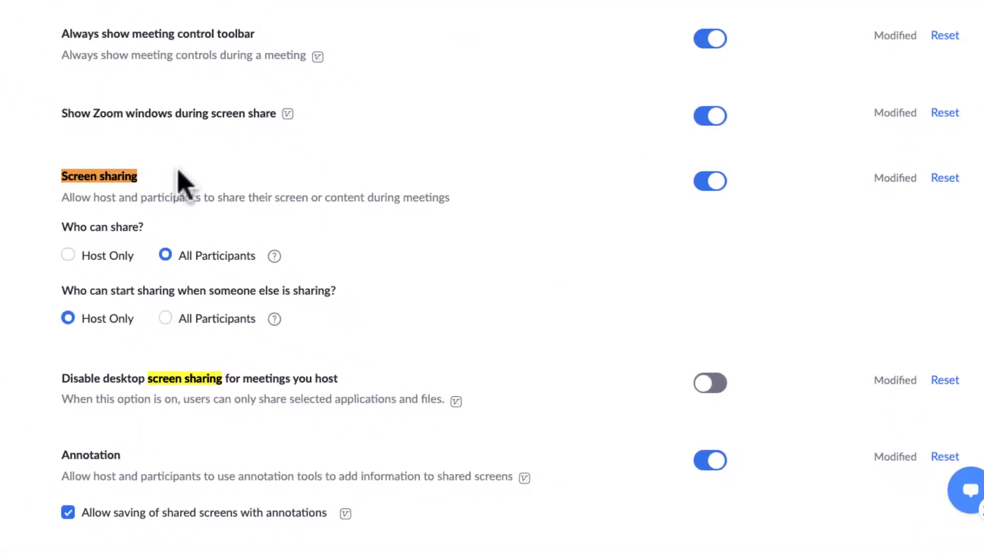
{"action": "mouse_move", "coordinate": [626, 195]}
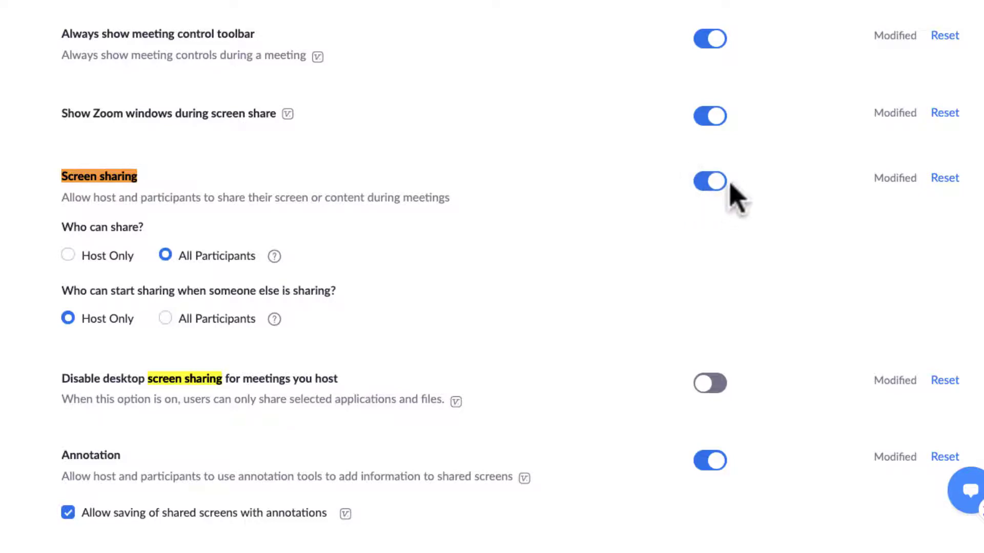
{"action": "mouse_move", "coordinate": [690, 191]}
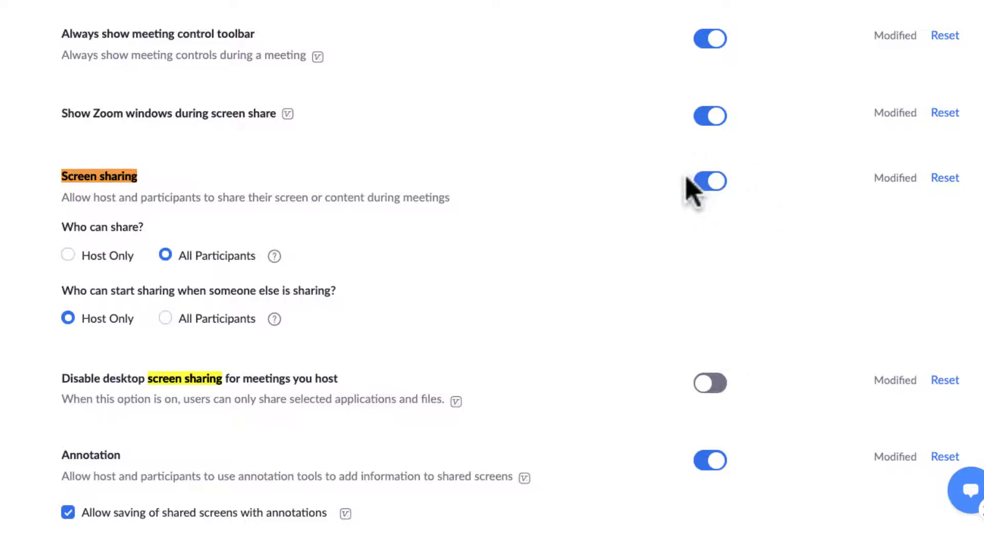
{"action": "mouse_move", "coordinate": [752, 198]}
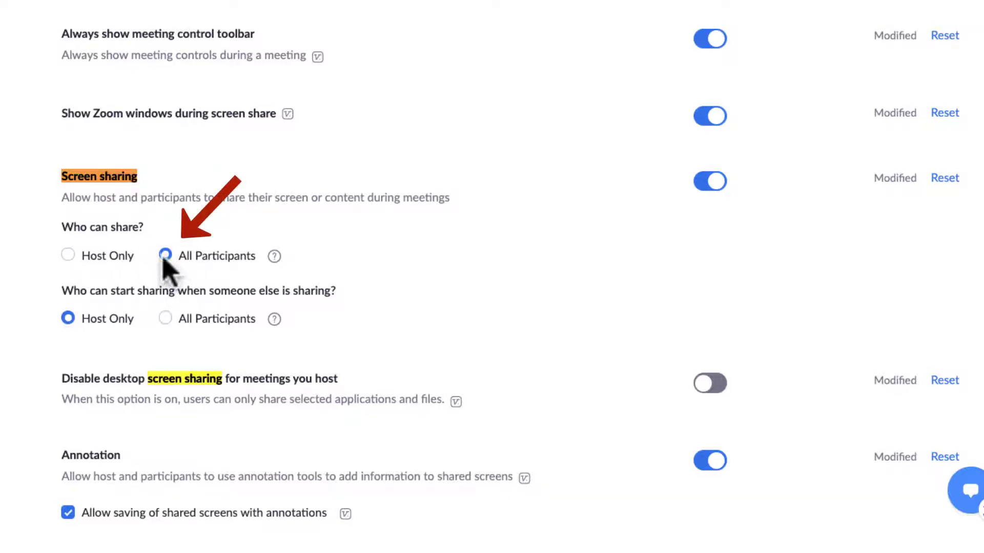
Step: Set Who can share to All Participants and save, after briefly saving Host Only
{"action": "left_click", "coordinate": [67, 255]}
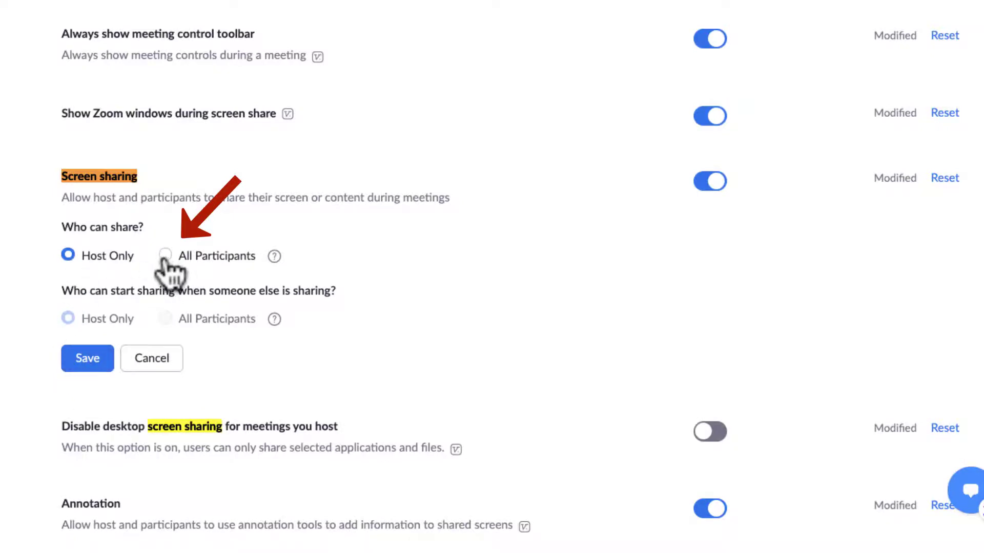
{"action": "left_click", "coordinate": [165, 256]}
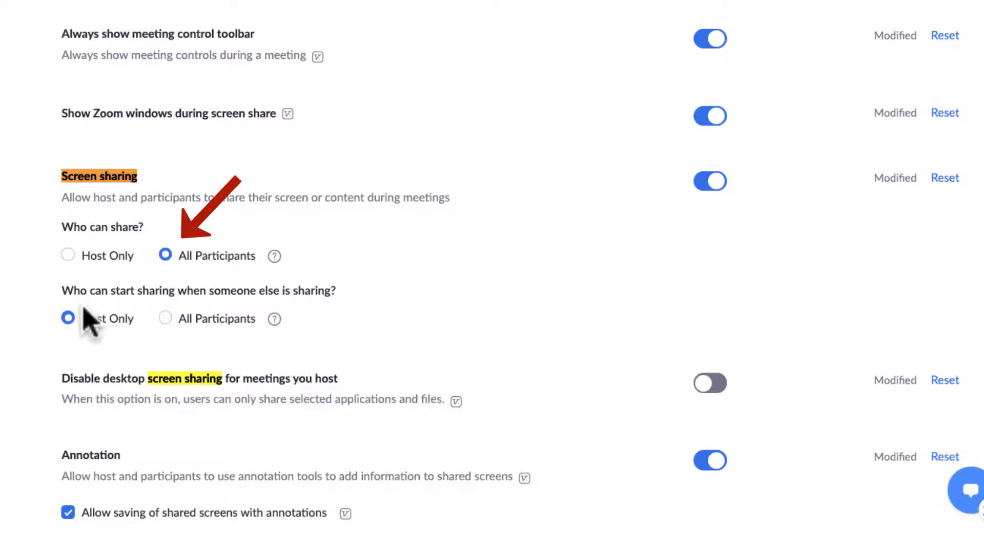
{"action": "left_click", "coordinate": [67, 256]}
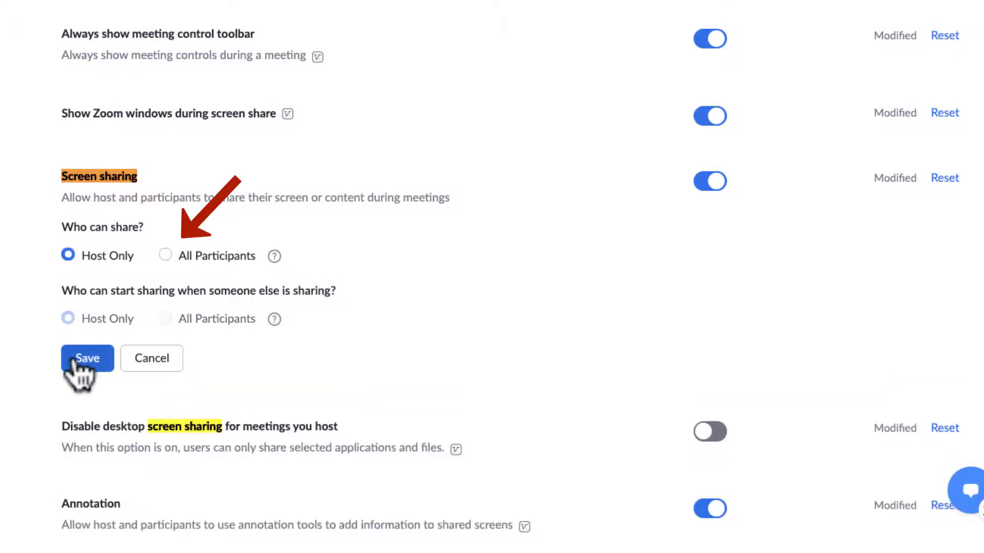
{"action": "left_click", "coordinate": [87, 359]}
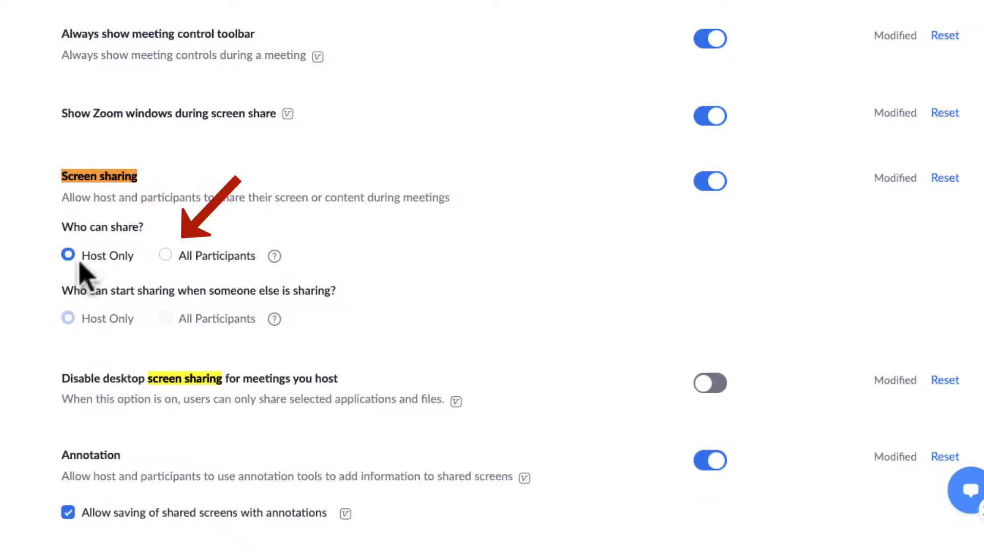
{"action": "mouse_move", "coordinate": [165, 264]}
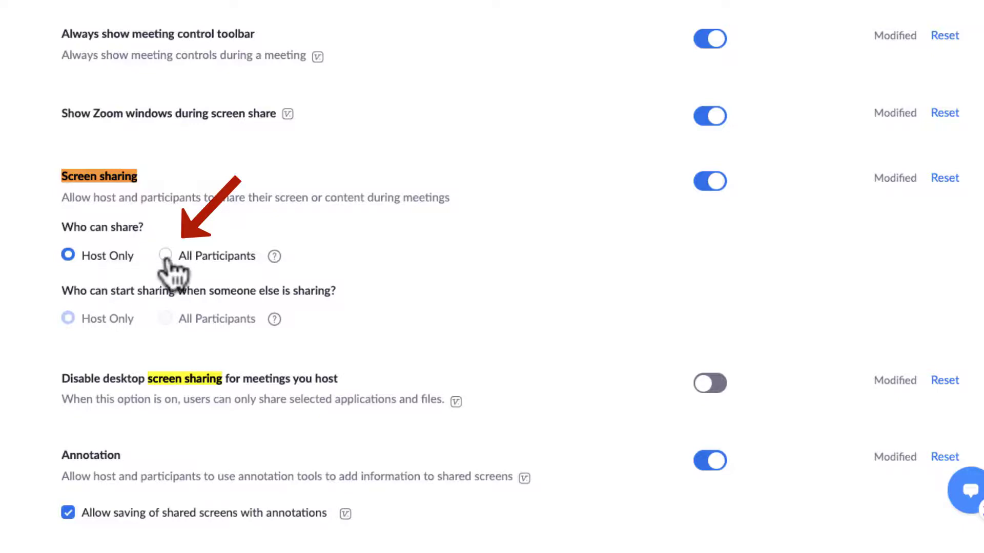
{"action": "left_click", "coordinate": [166, 256]}
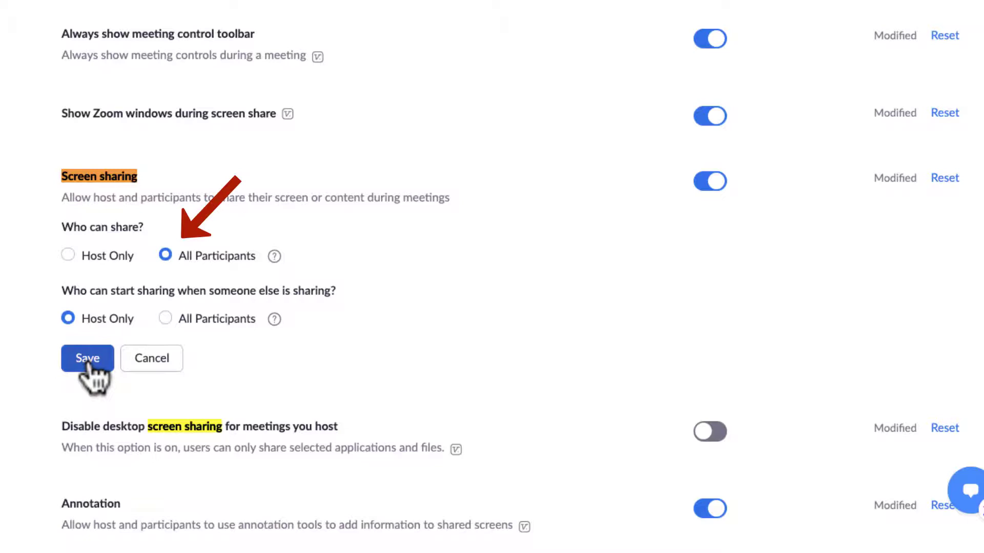
{"action": "left_click", "coordinate": [86, 358]}
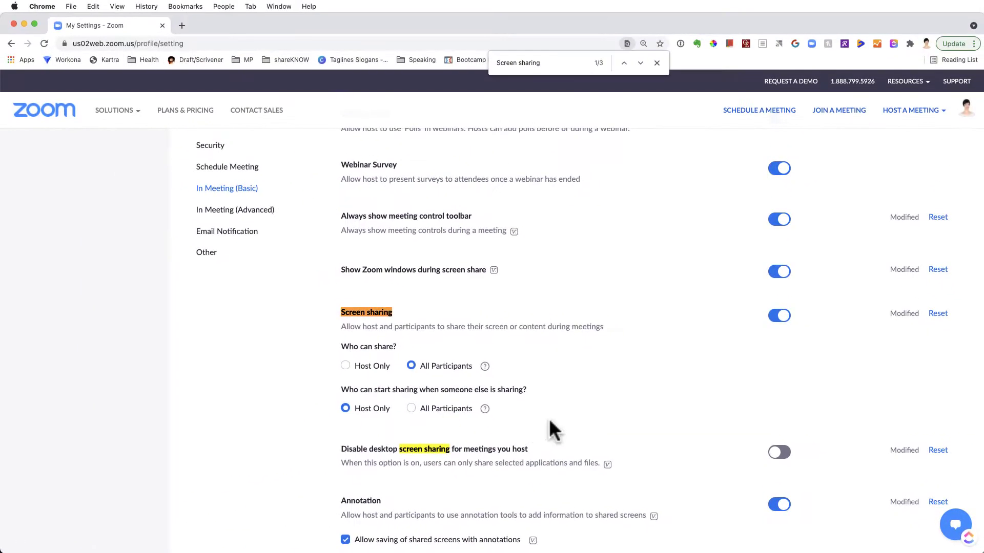
{"action": "mouse_move", "coordinate": [977, 393]}
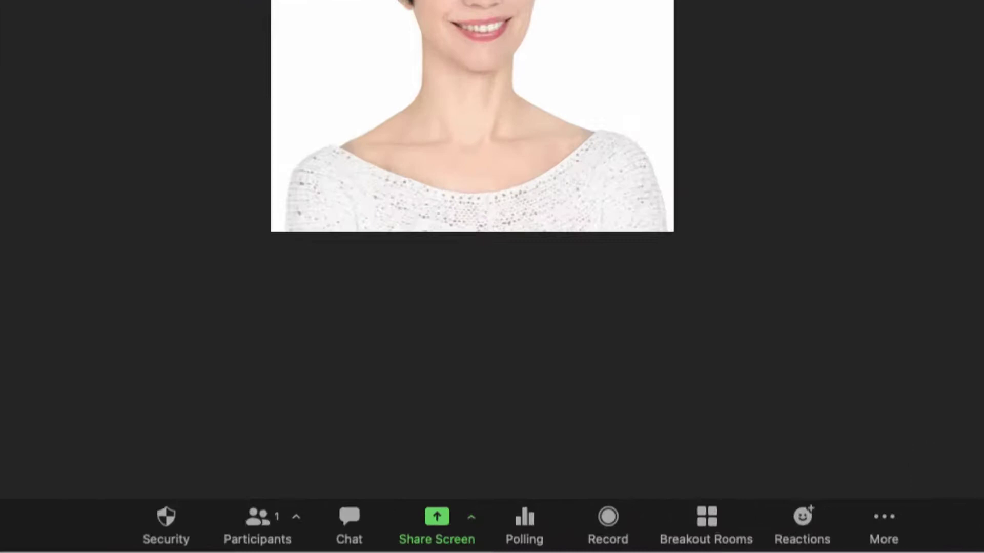
Step: Open the meeting's Security menu and verify Share Screen is checked for participants
{"action": "left_click", "coordinate": [164, 523]}
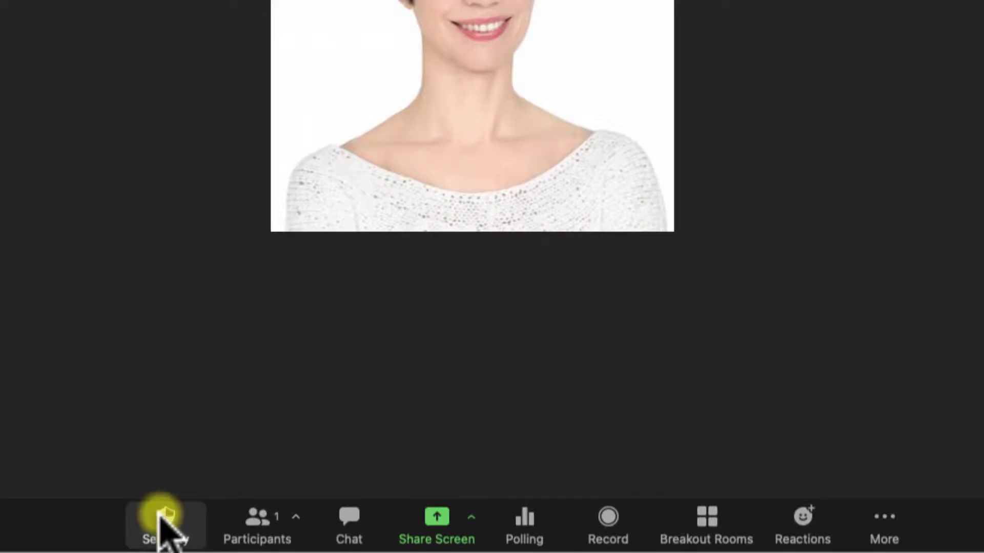
{"action": "left_click", "coordinate": [161, 523]}
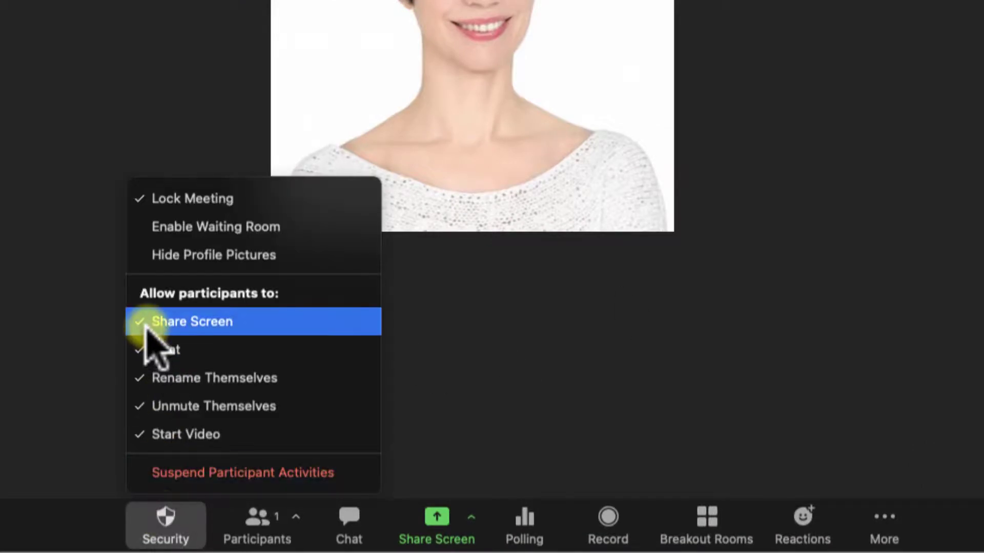